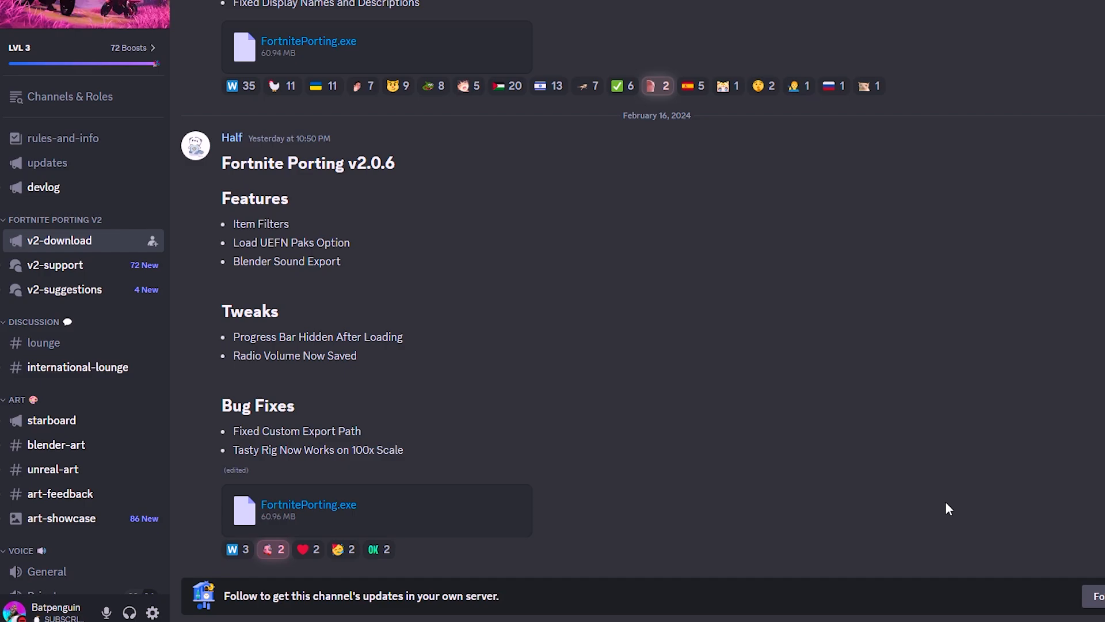
{"action": "mouse_move", "coordinate": [718, 204]}
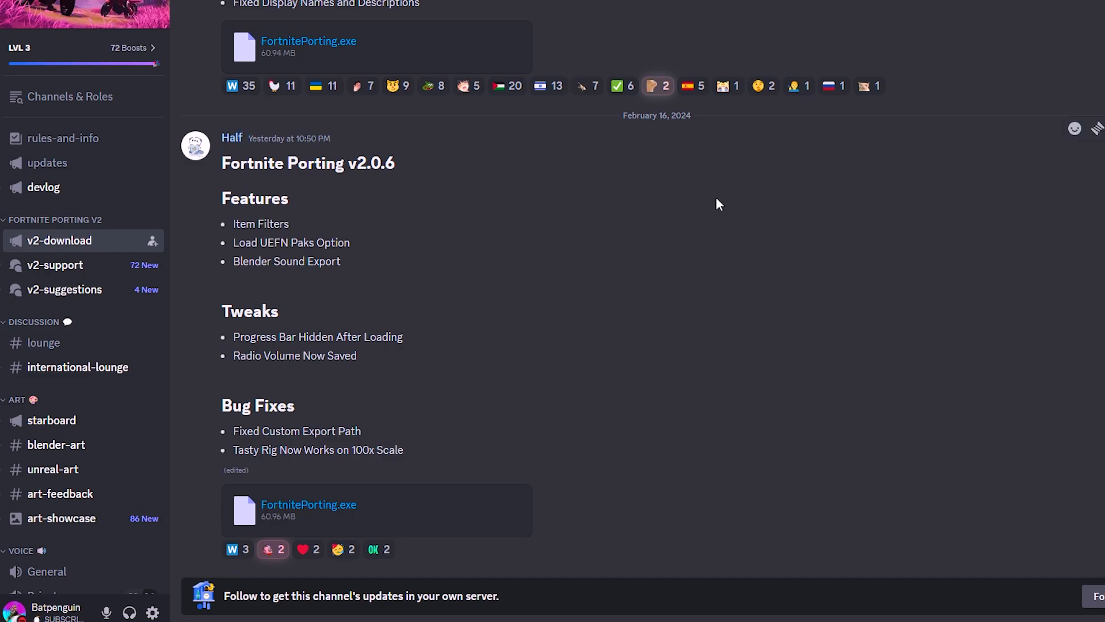
{"action": "mouse_move", "coordinate": [649, 318]}
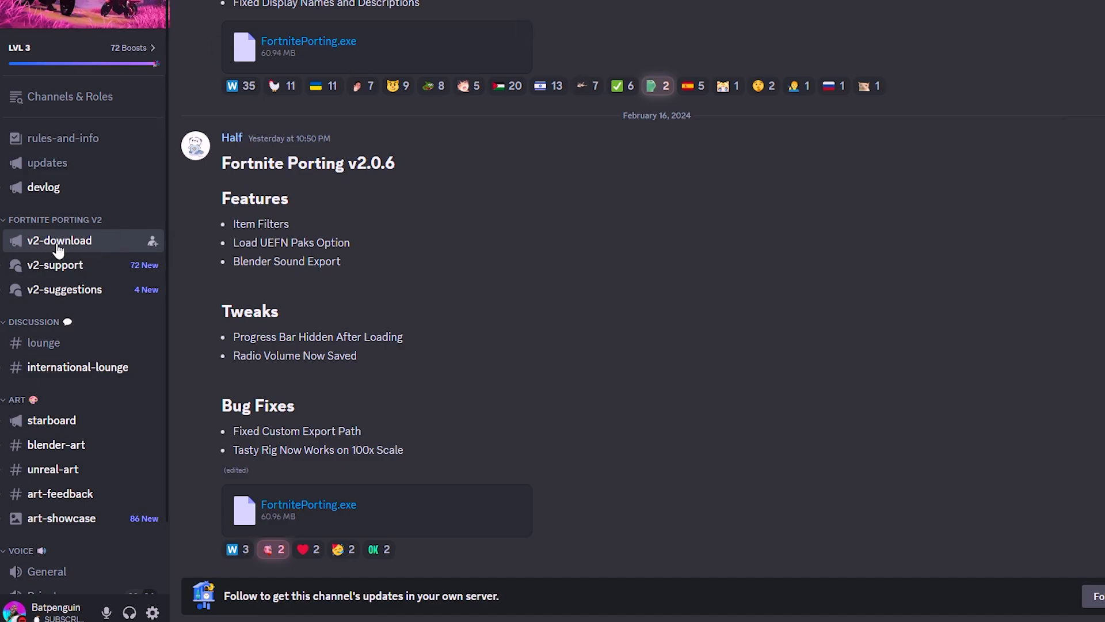
{"action": "mouse_move", "coordinate": [152, 241]}
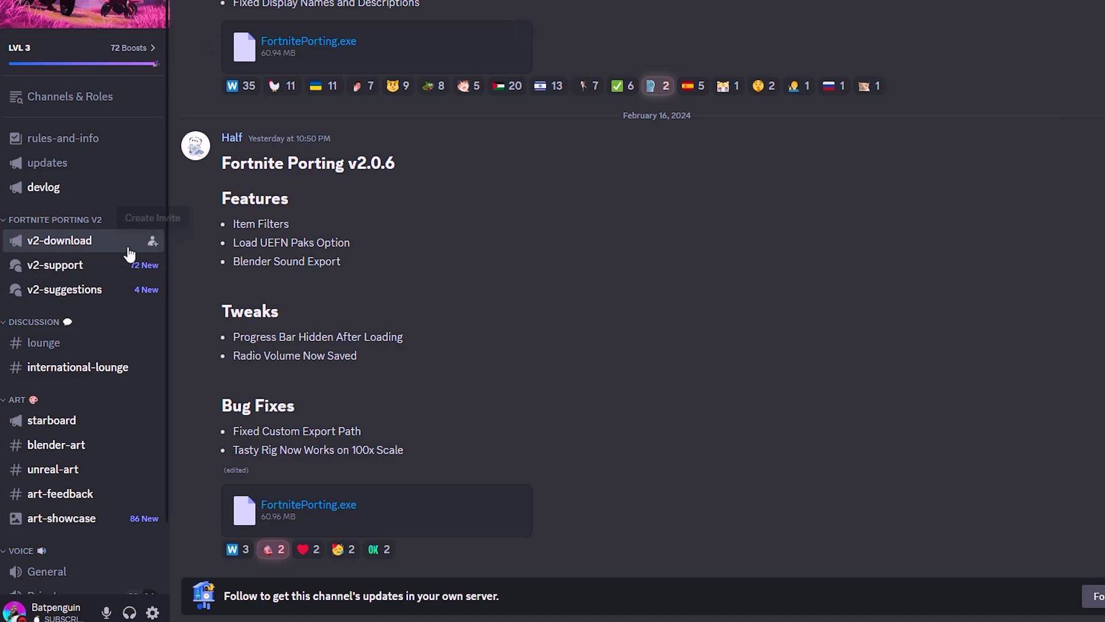
{"action": "mouse_move", "coordinate": [260, 167]}
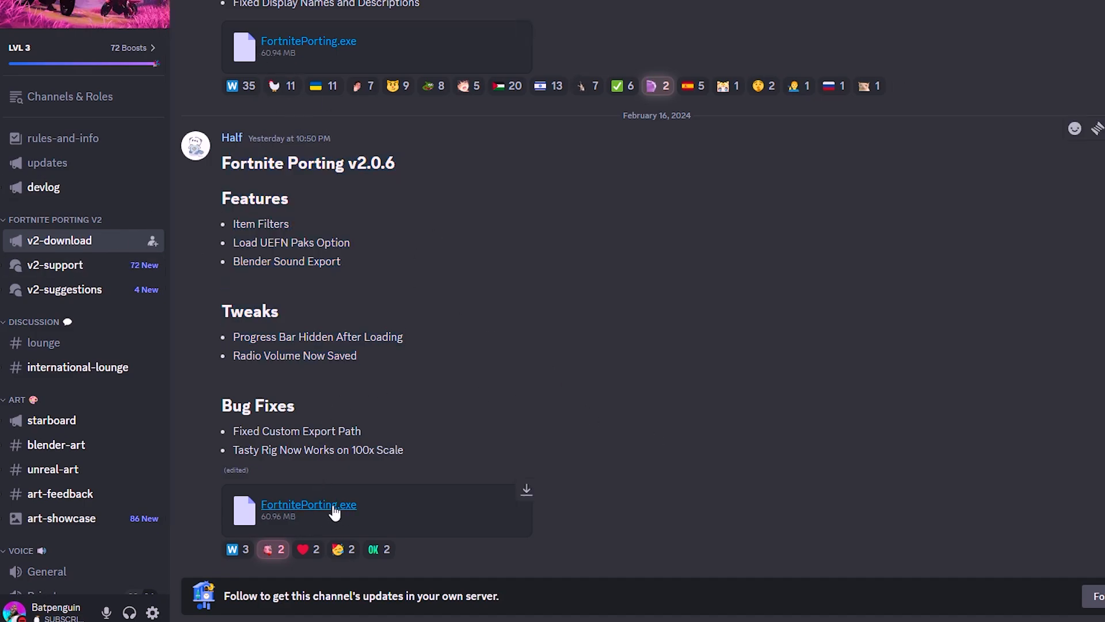
{"action": "mouse_move", "coordinate": [534, 509]}
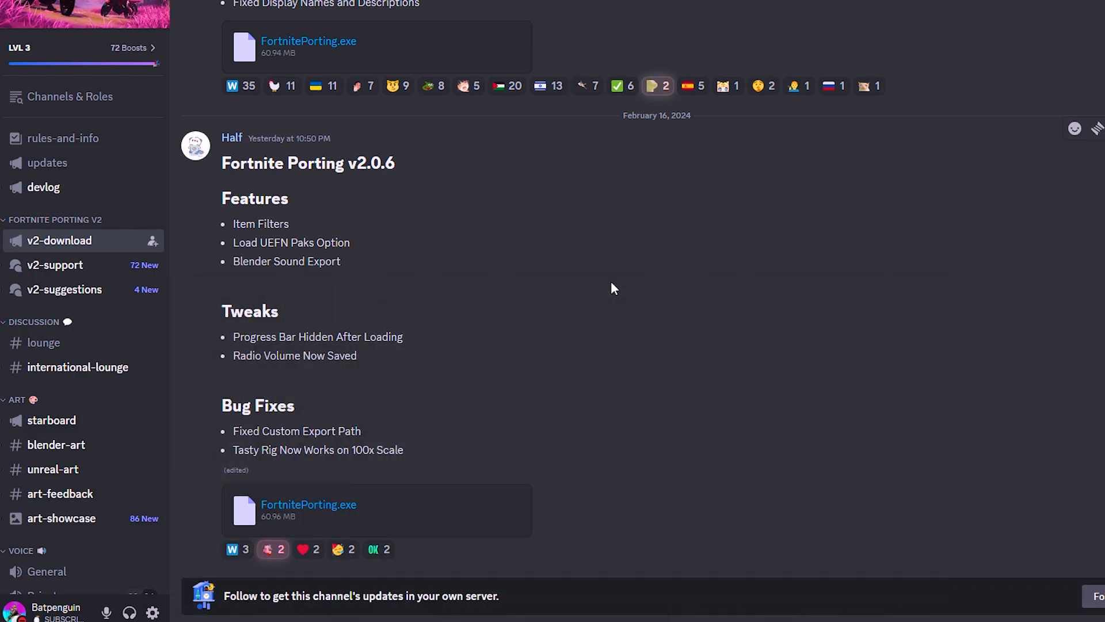
{"action": "mouse_move", "coordinate": [351, 509]}
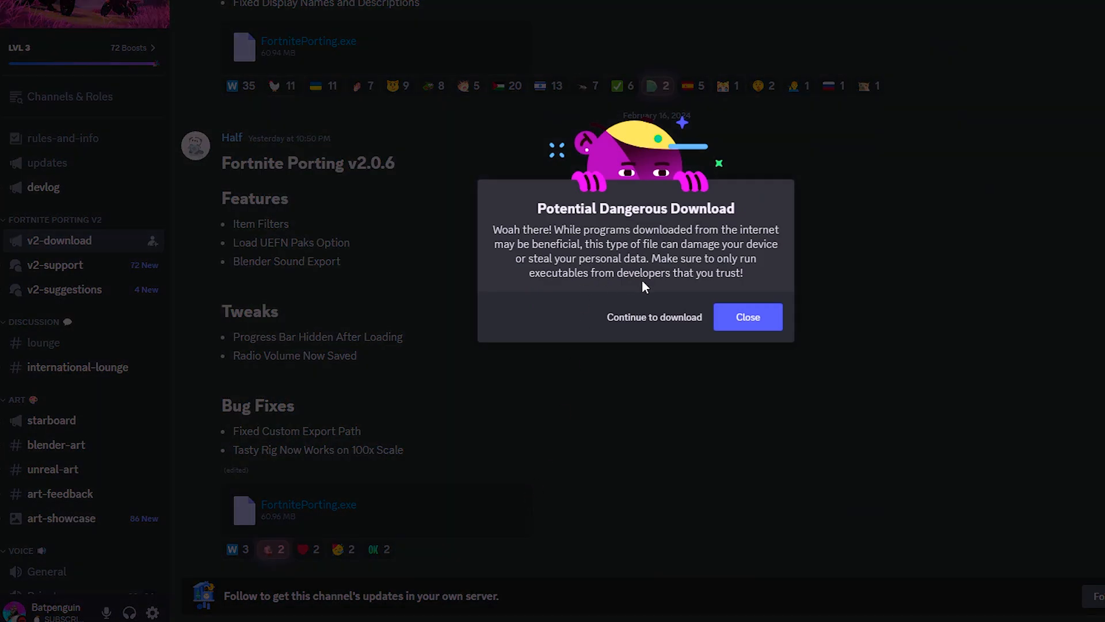
Continue past Discord's dangerous-download warning to download the FortnitePorting v2.0.6 executable.
{"action": "left_click", "coordinate": [747, 316]}
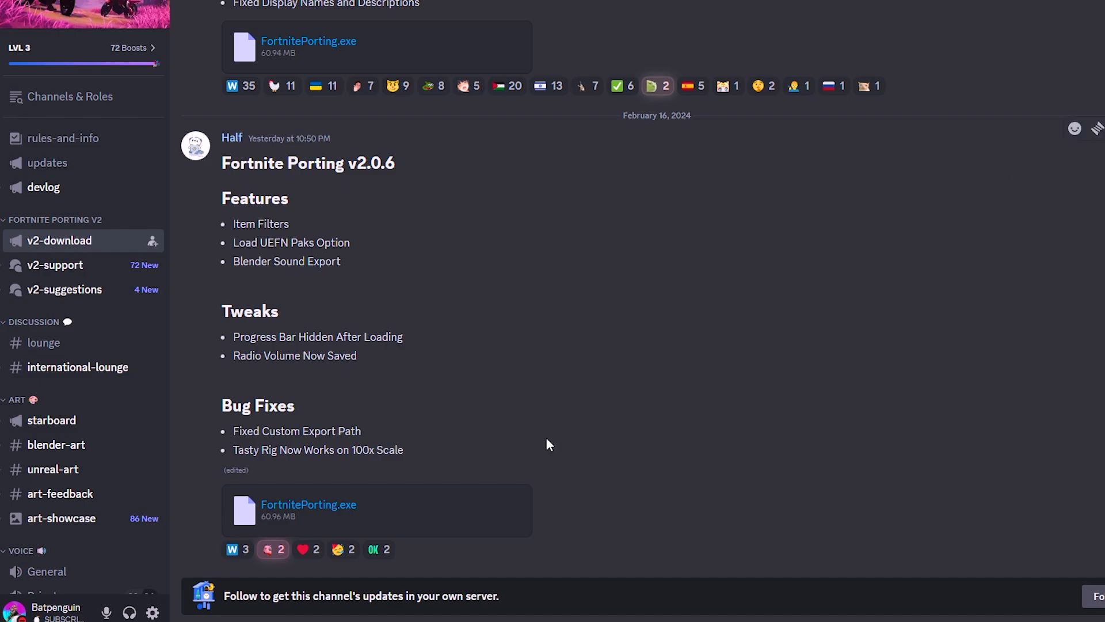
{"action": "mouse_move", "coordinate": [571, 196]}
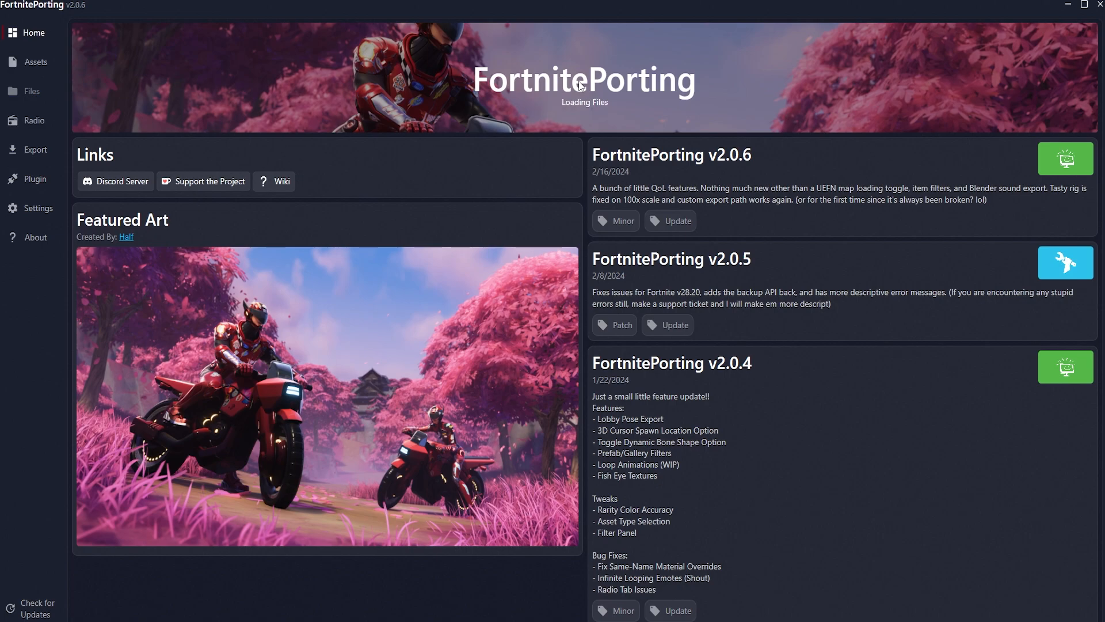
Check the Local installation archive path in Settings, then go to the Blender plugin page.
{"action": "left_click", "coordinate": [38, 208]}
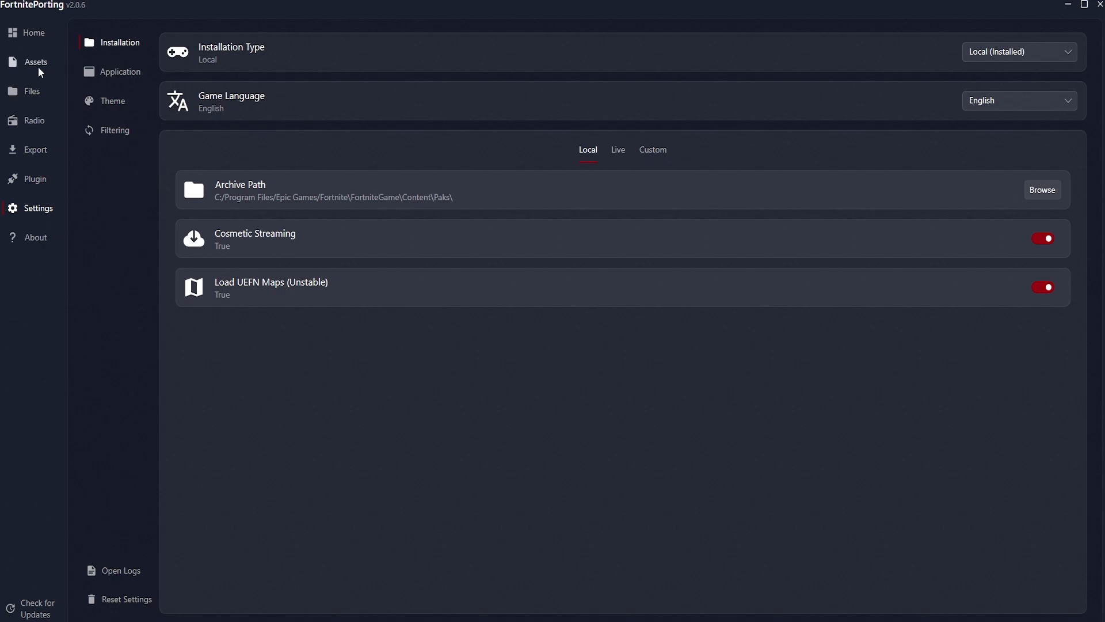
{"action": "mouse_move", "coordinate": [425, 210]}
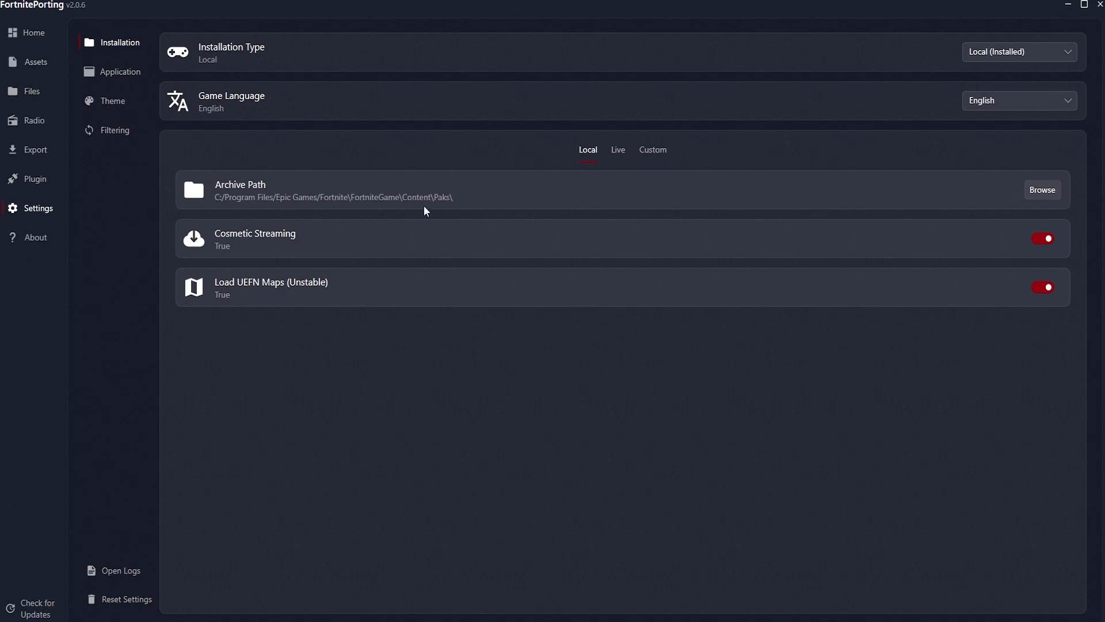
{"action": "mouse_move", "coordinate": [470, 200]}
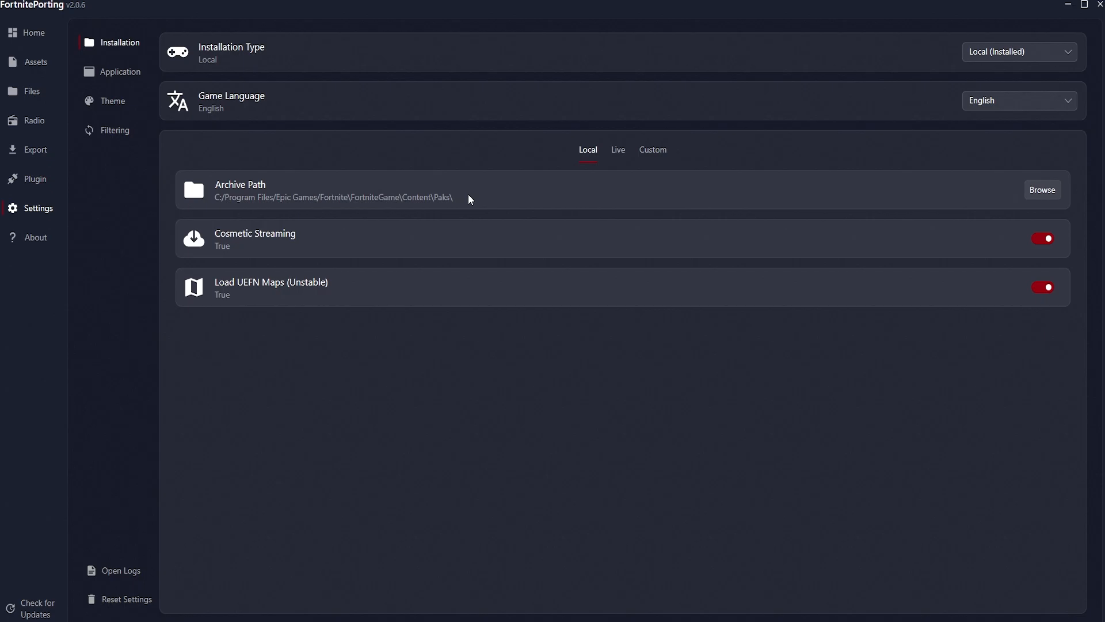
{"action": "left_click", "coordinate": [31, 32]}
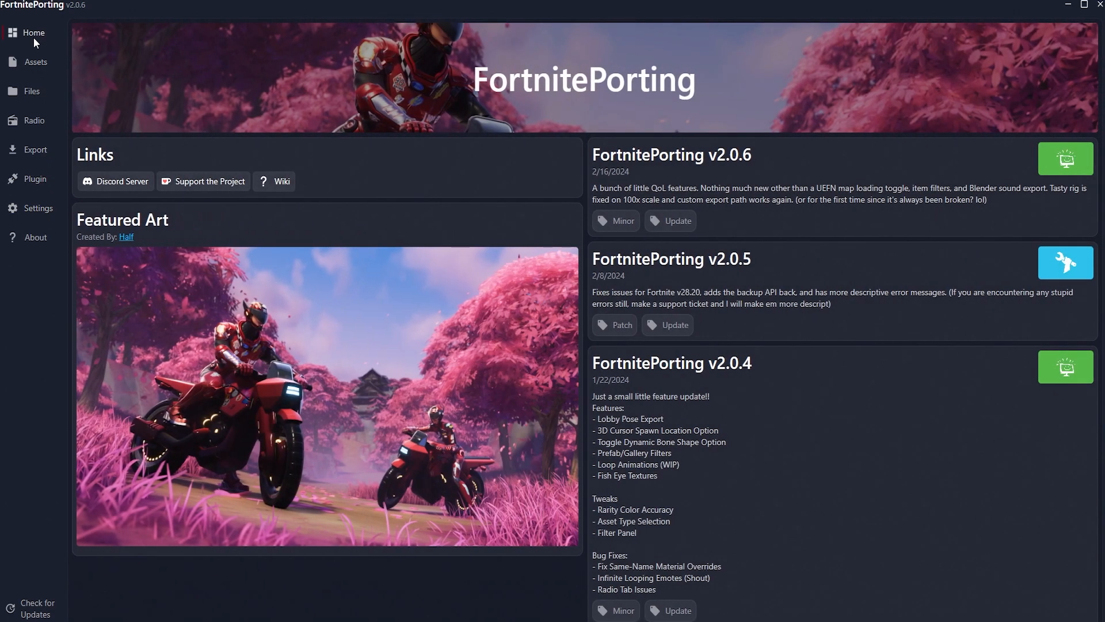
{"action": "mouse_move", "coordinate": [51, 57]}
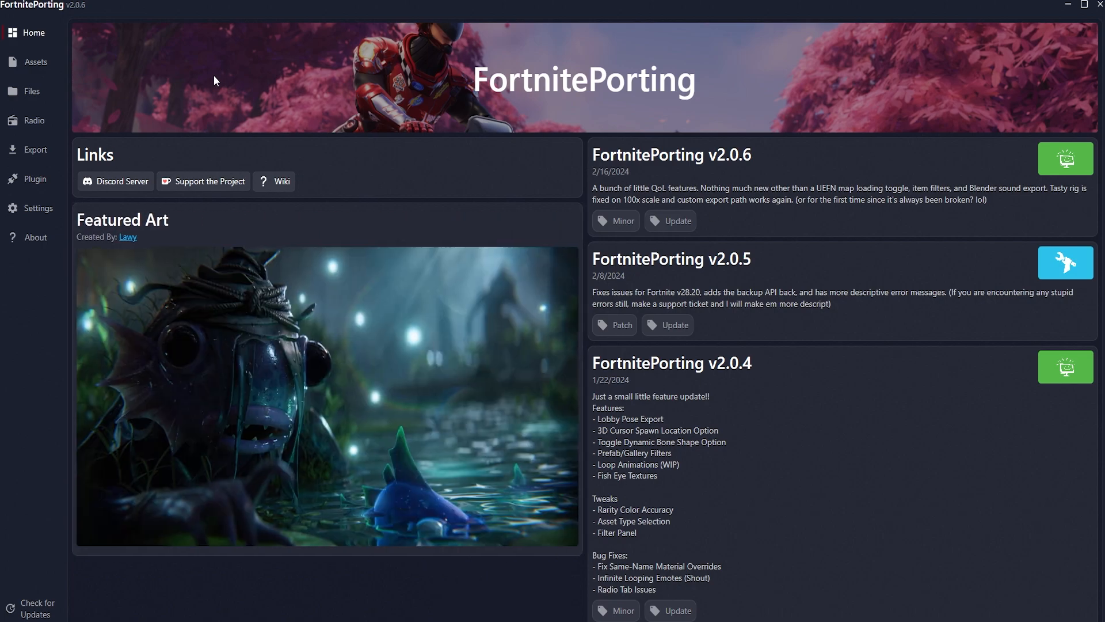
{"action": "mouse_move", "coordinate": [35, 179]}
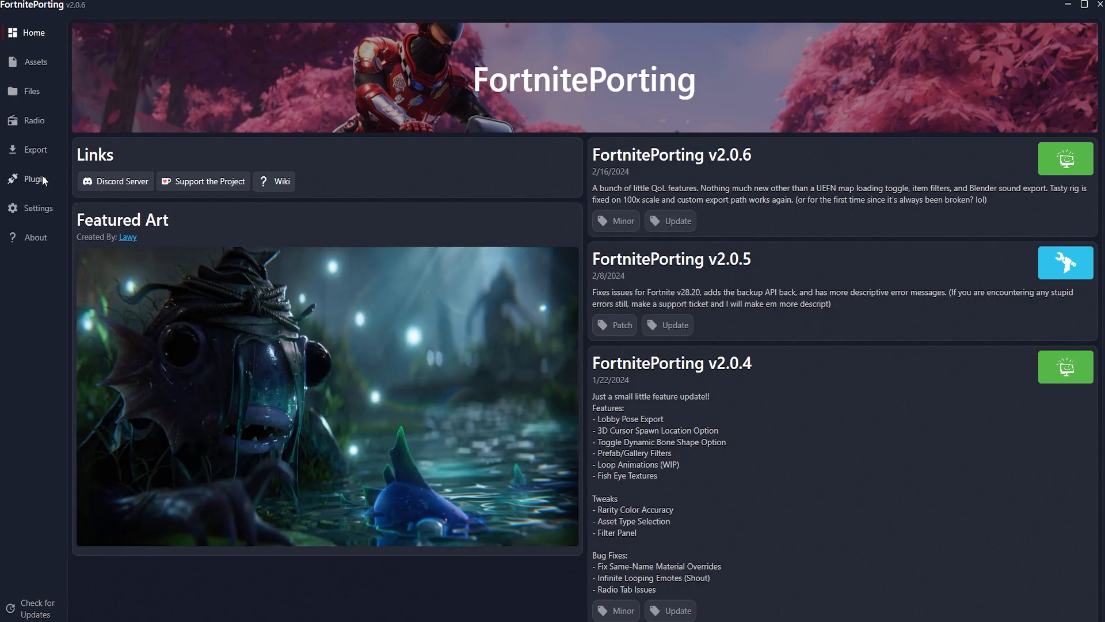
{"action": "left_click", "coordinate": [34, 179]}
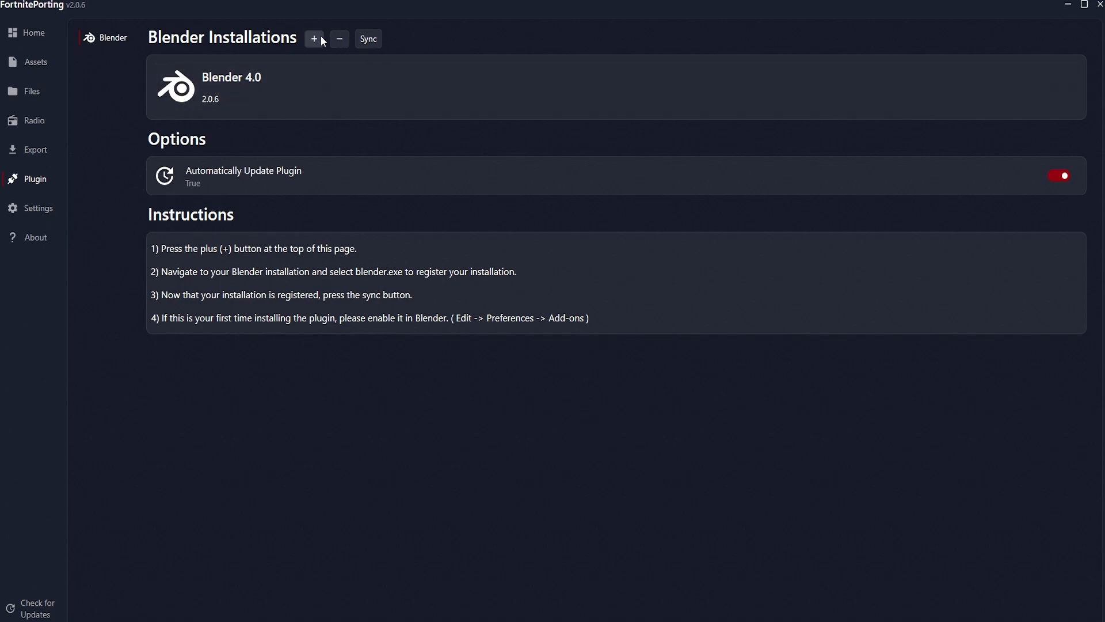
Add the Blender 4.0 installation by selecting blender.exe in the Release folder.
{"action": "left_click", "coordinate": [314, 39]}
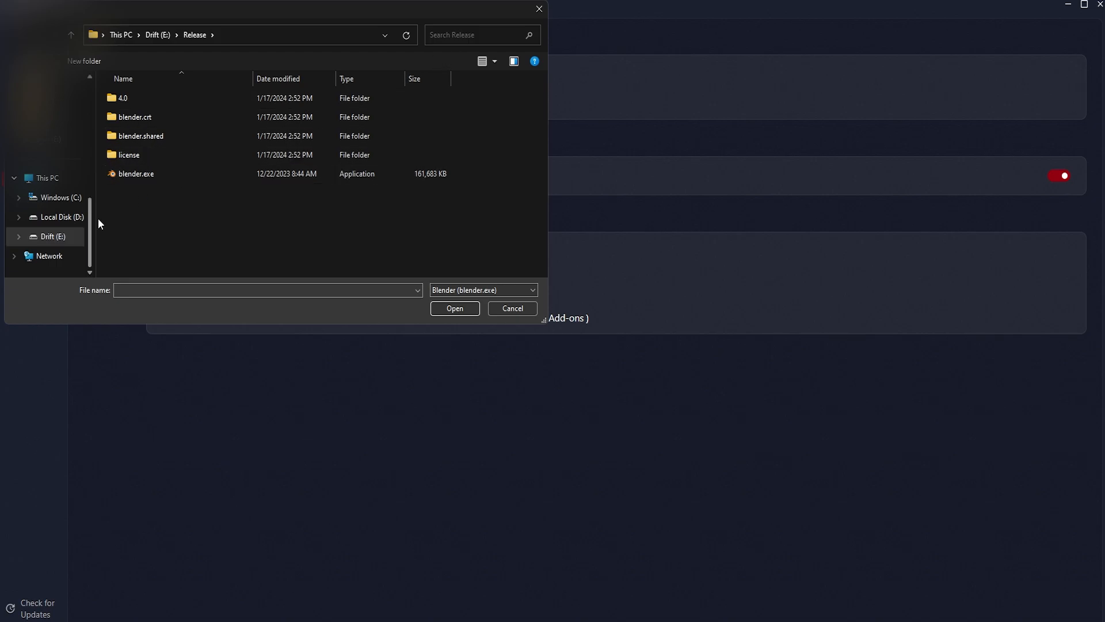
{"action": "left_click", "coordinate": [482, 34]}
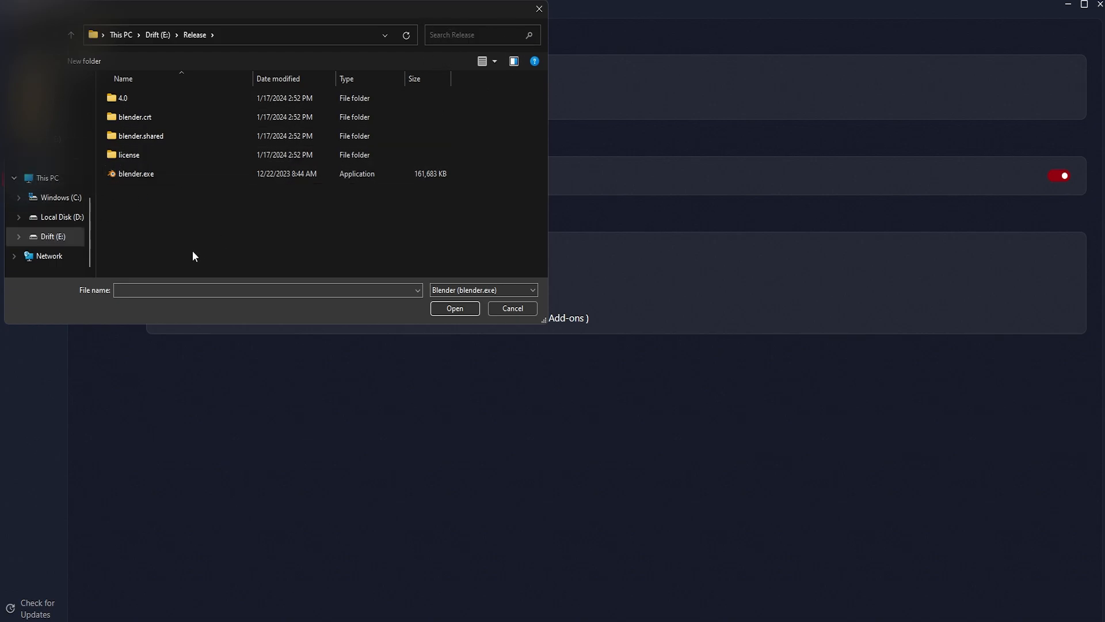
{"action": "left_click", "coordinate": [136, 173]}
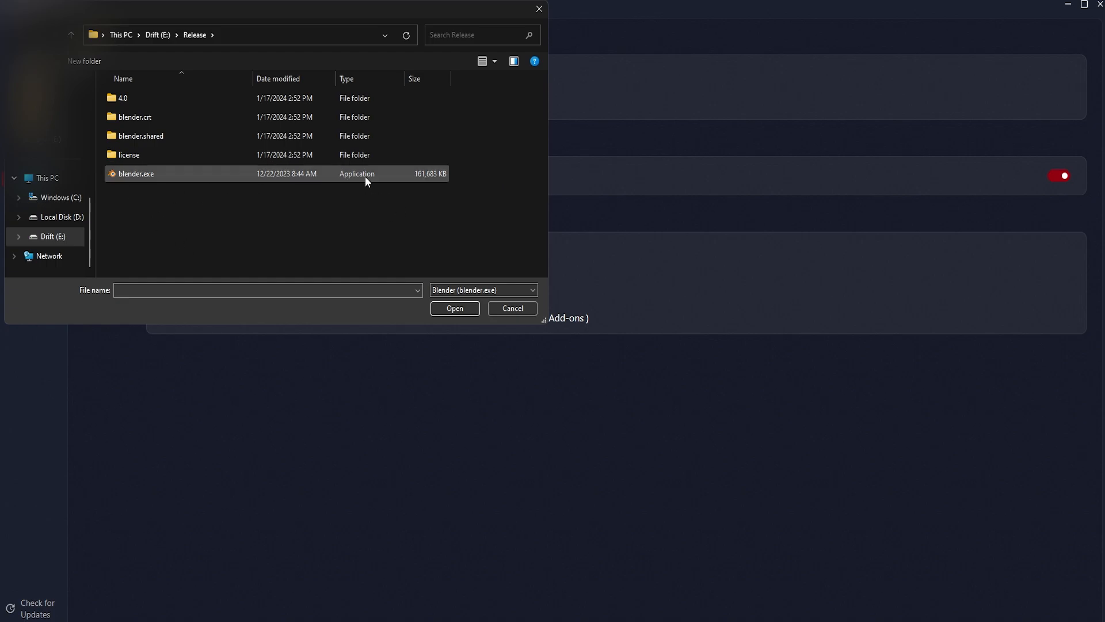
{"action": "left_click", "coordinate": [454, 308]}
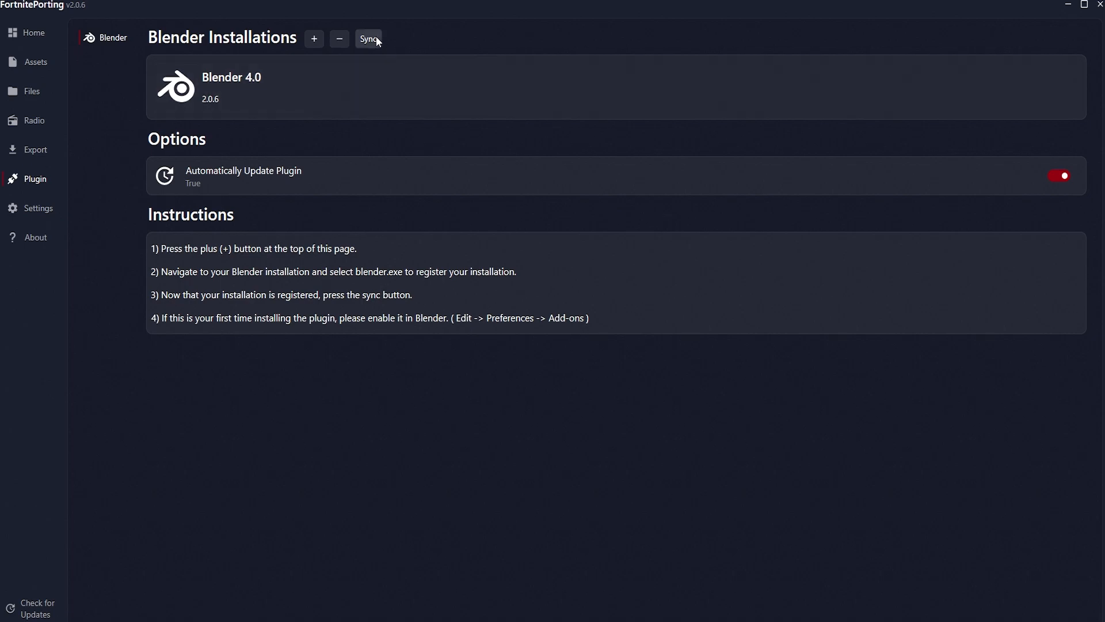
Sync the Blender 4.0 plugin to version 2.0.6.
{"action": "left_click", "coordinate": [368, 38]}
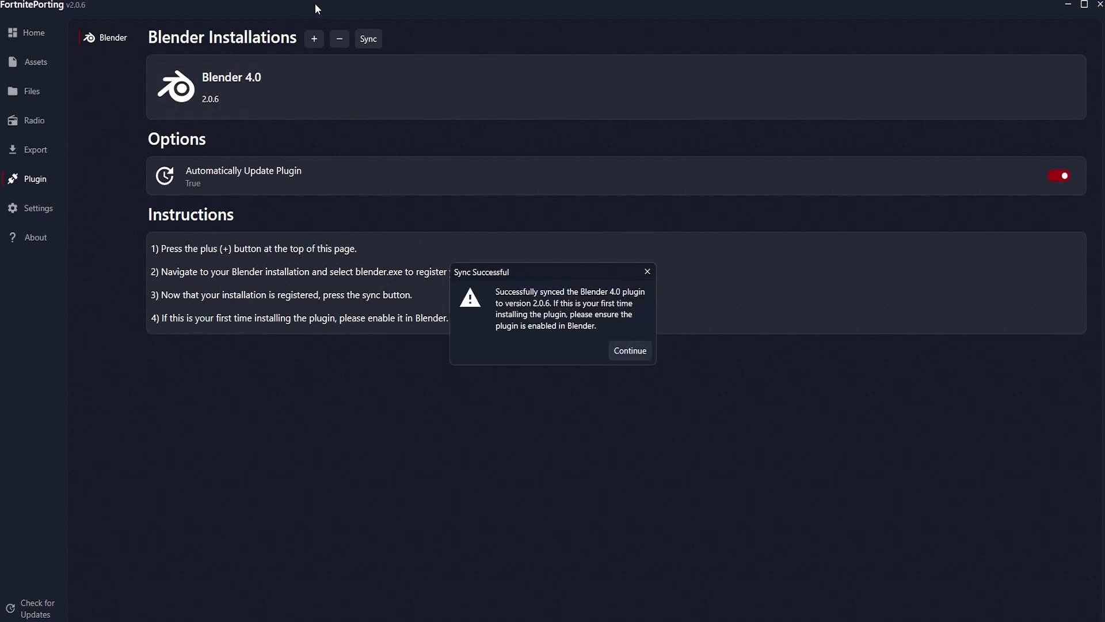
{"action": "mouse_move", "coordinate": [668, 285]}
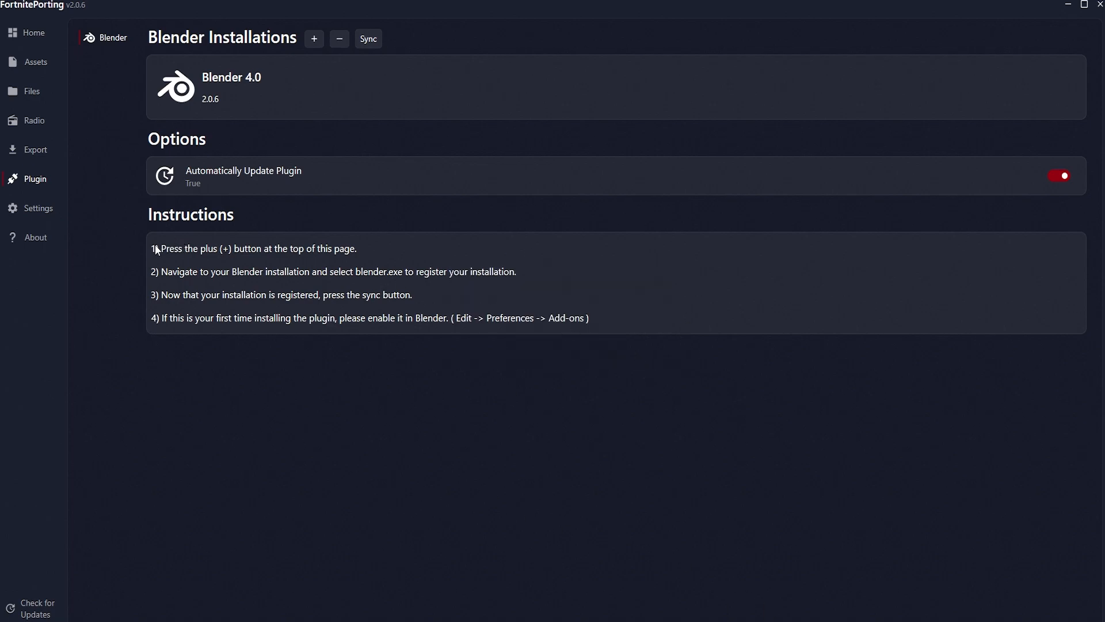
{"action": "mouse_move", "coordinate": [169, 303]}
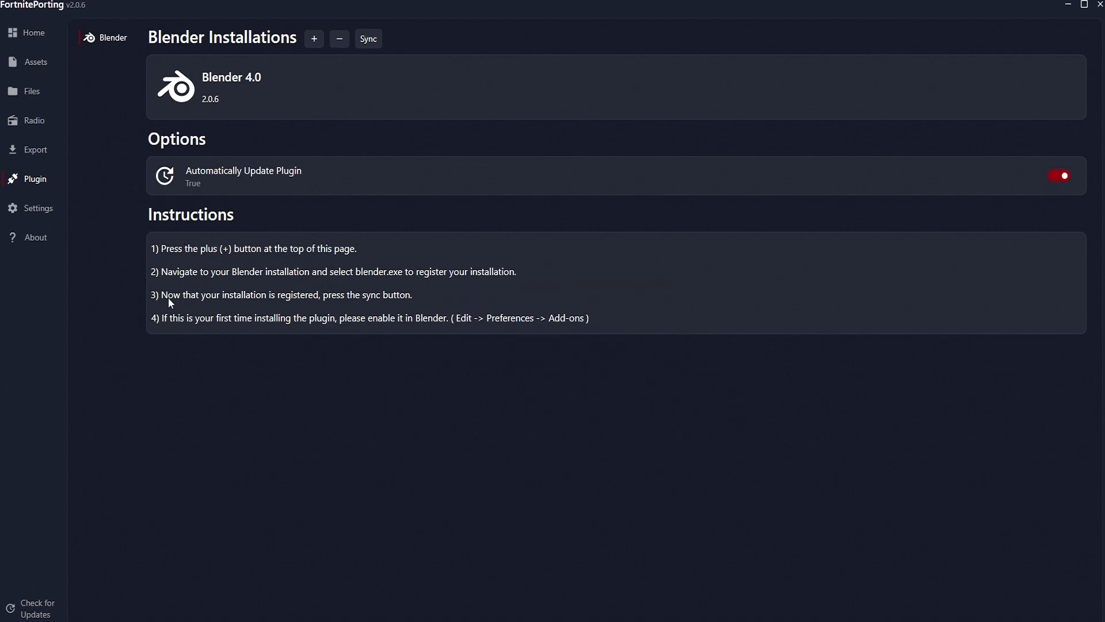
{"action": "mouse_move", "coordinate": [650, 315]}
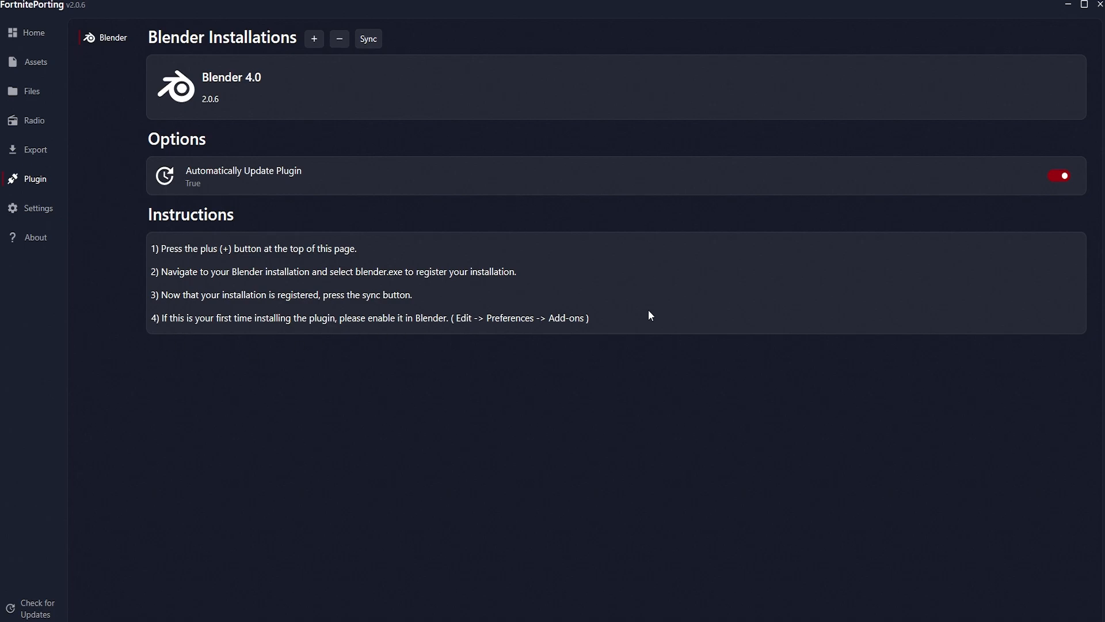
{"action": "mouse_move", "coordinate": [308, 329]}
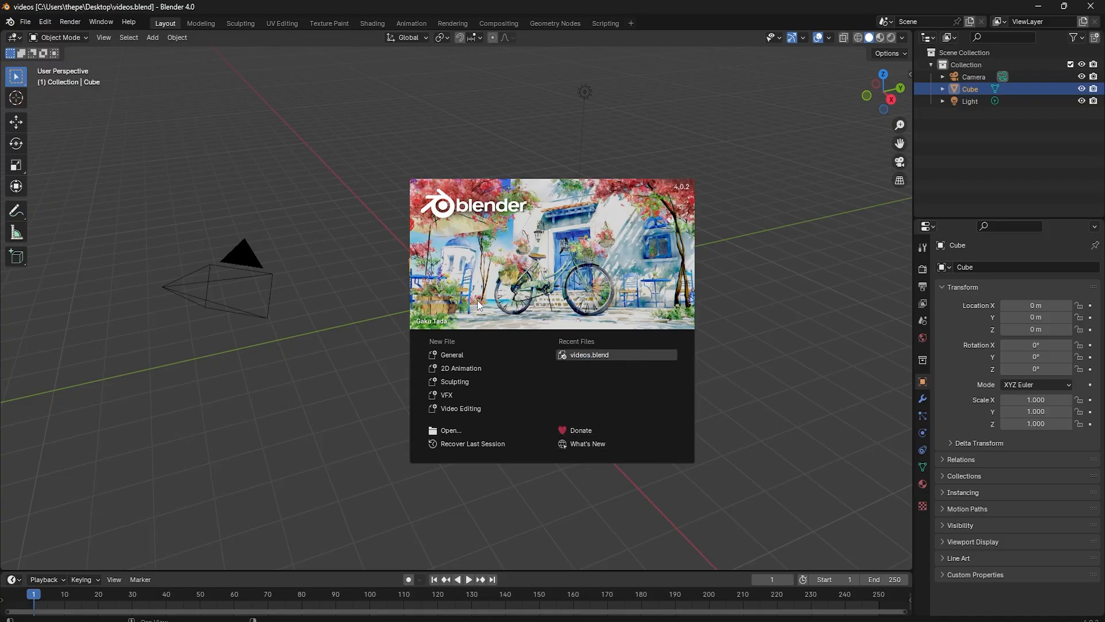
Confirm the 'fortnite' Import: Fortnite Porting add-on is enabled in Blender Preferences, then close Preferences.
{"action": "left_click", "coordinate": [589, 354]}
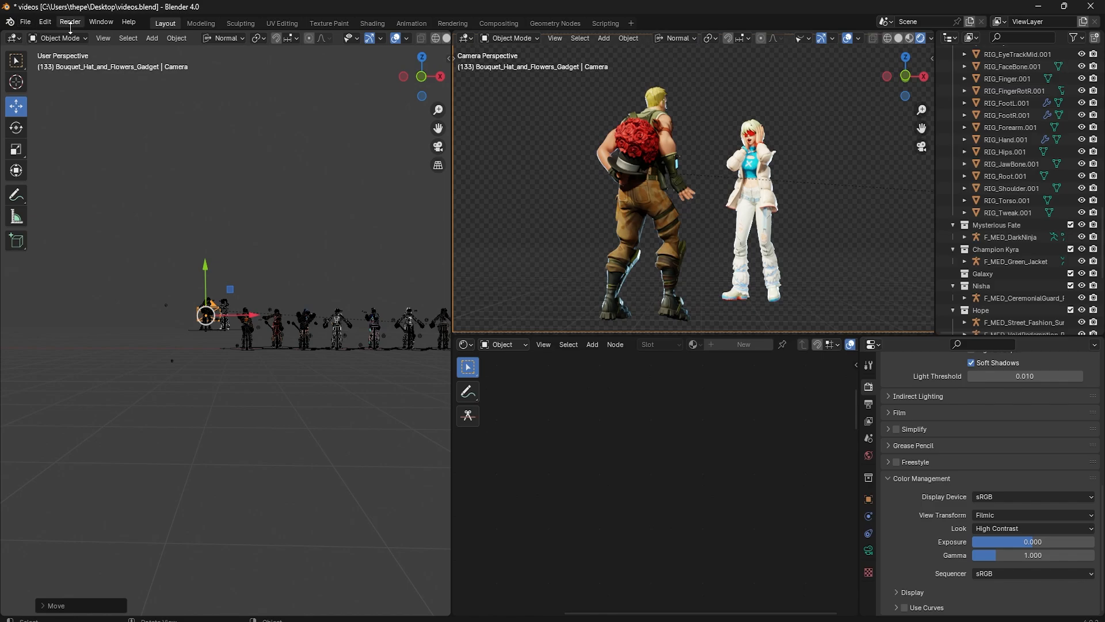
{"action": "left_click", "coordinate": [44, 22]}
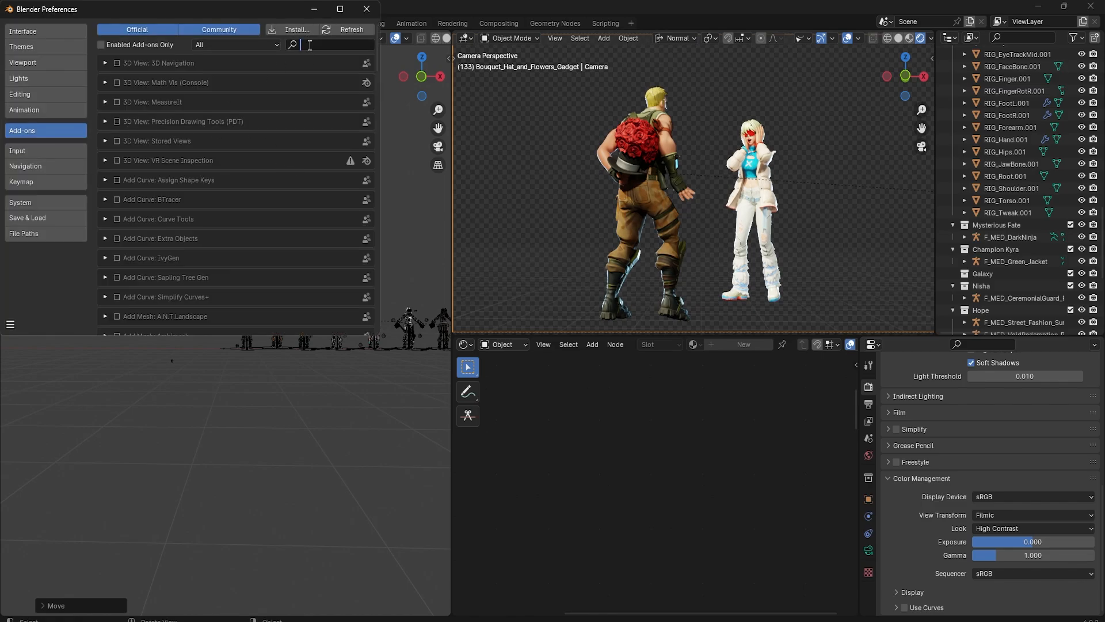
{"action": "type", "text": "fortnite"}
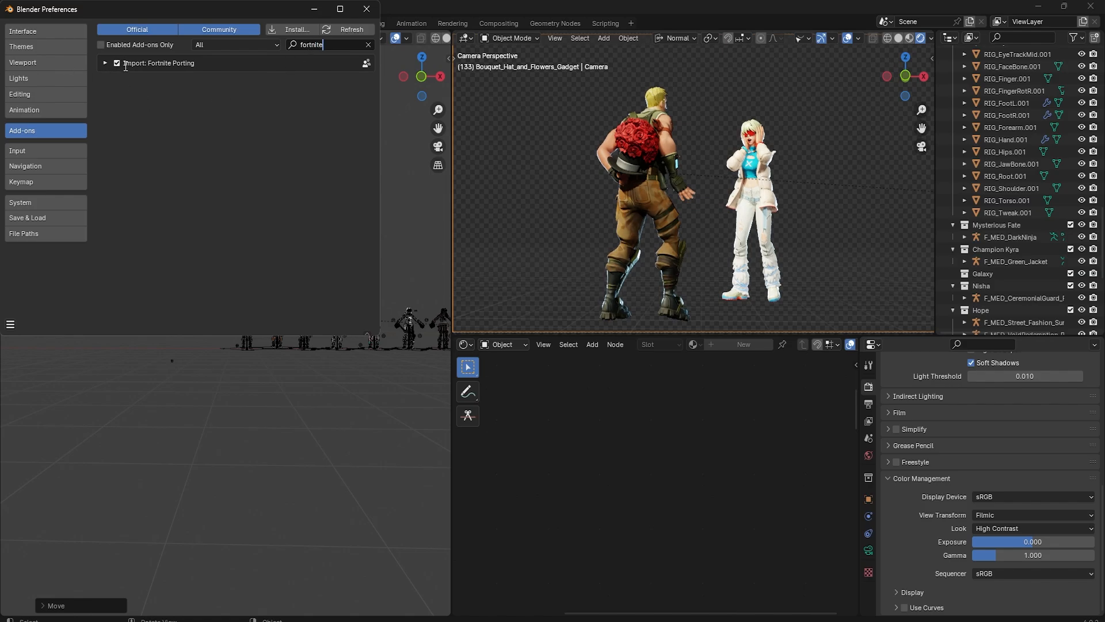
{"action": "mouse_move", "coordinate": [356, 333]}
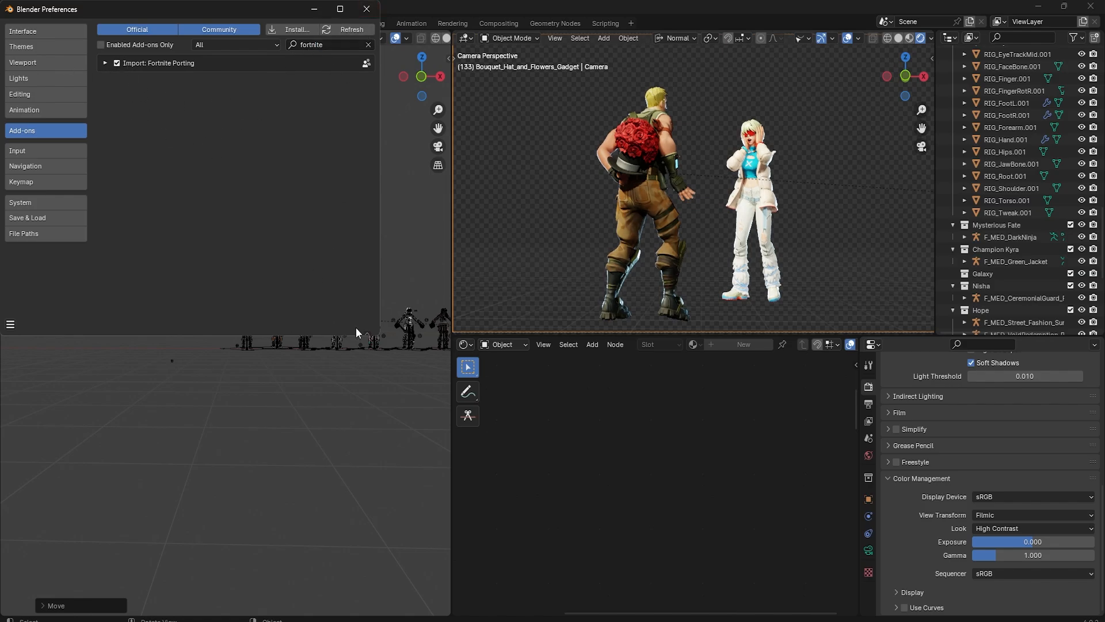
{"action": "left_click", "coordinate": [366, 8]}
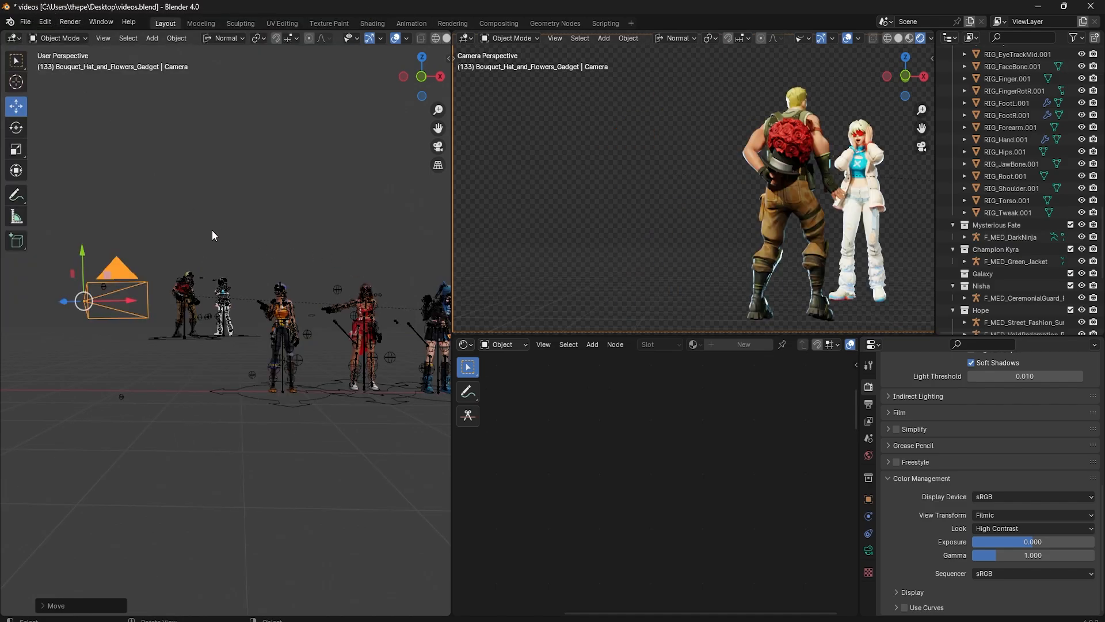
{"action": "mouse_move", "coordinate": [247, 296]}
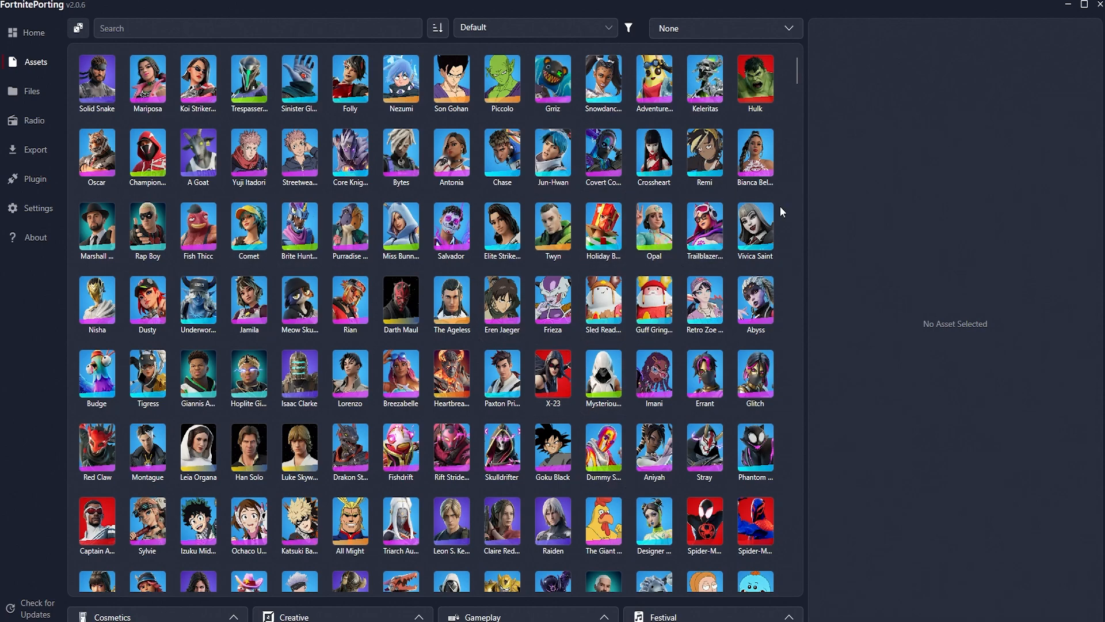
Export the Trailblazer Lynx outfit with its first style to Blender.
{"action": "left_click", "coordinate": [703, 230]}
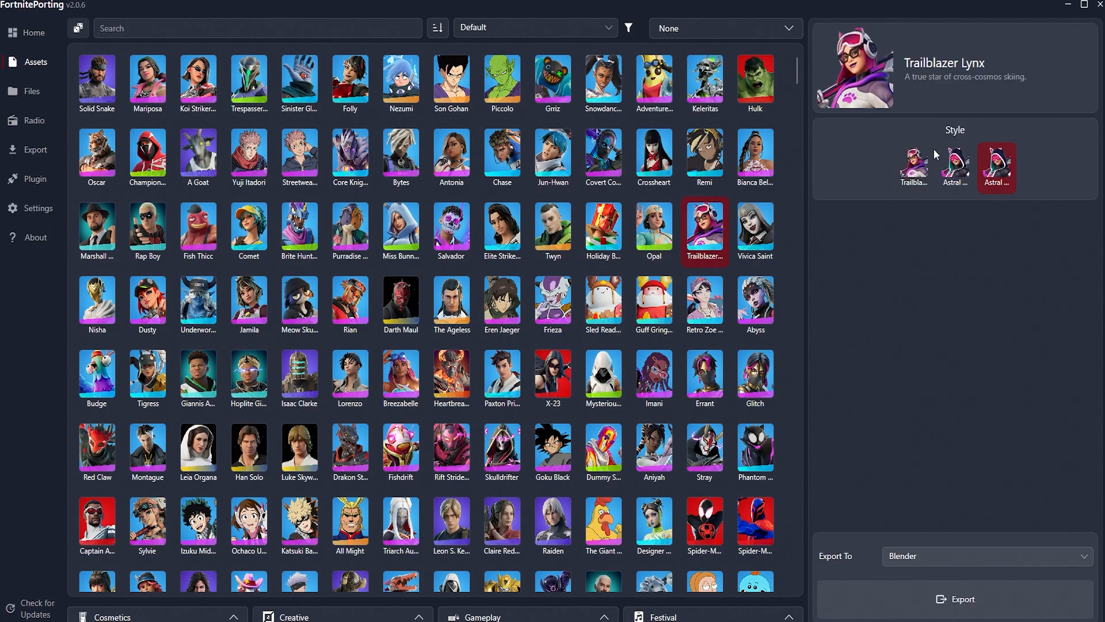
{"action": "left_click", "coordinate": [913, 167]}
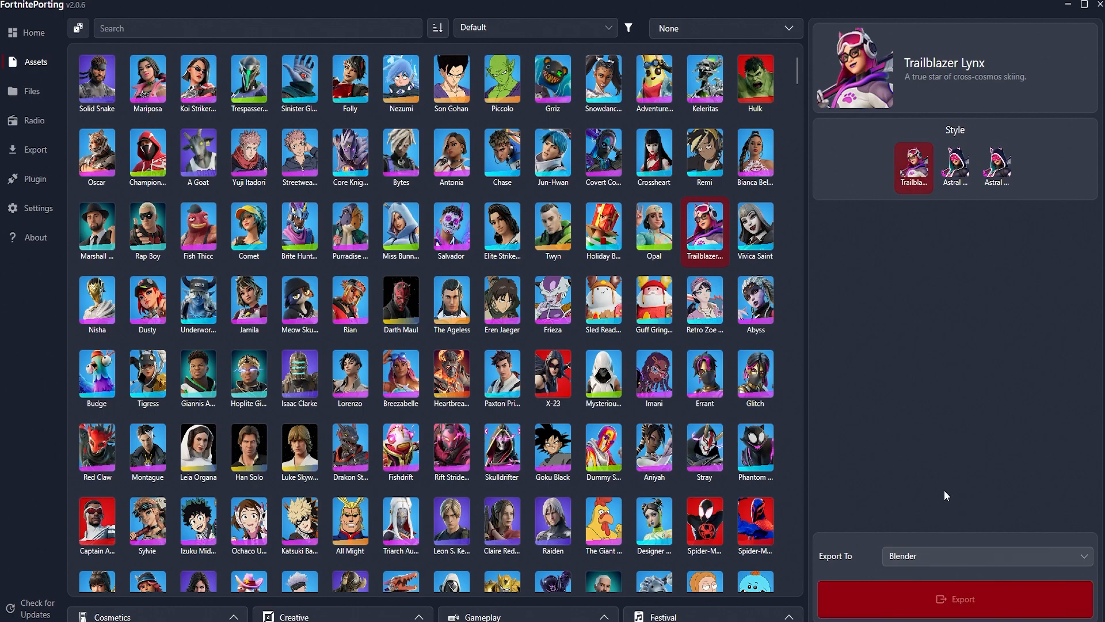
{"action": "left_click", "coordinate": [955, 598]}
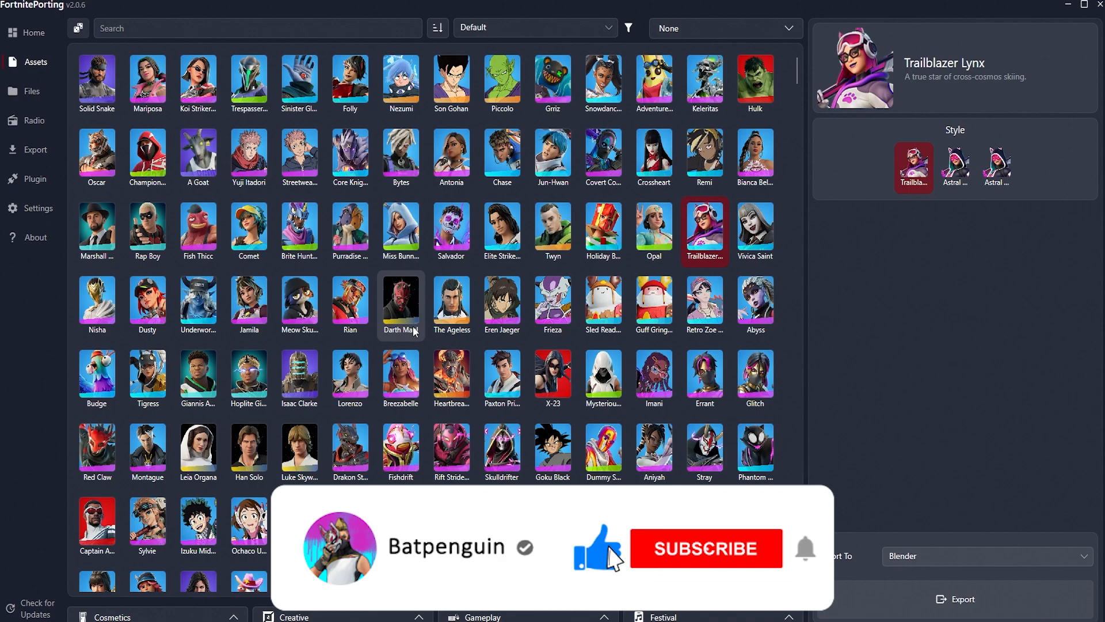
{"action": "left_click", "coordinate": [706, 549]}
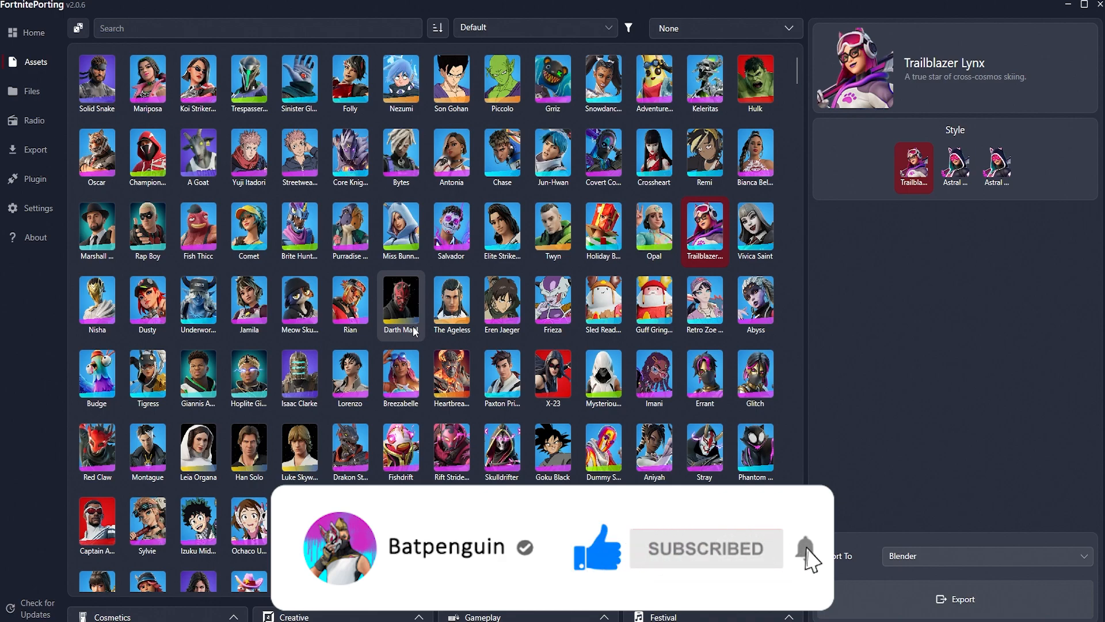